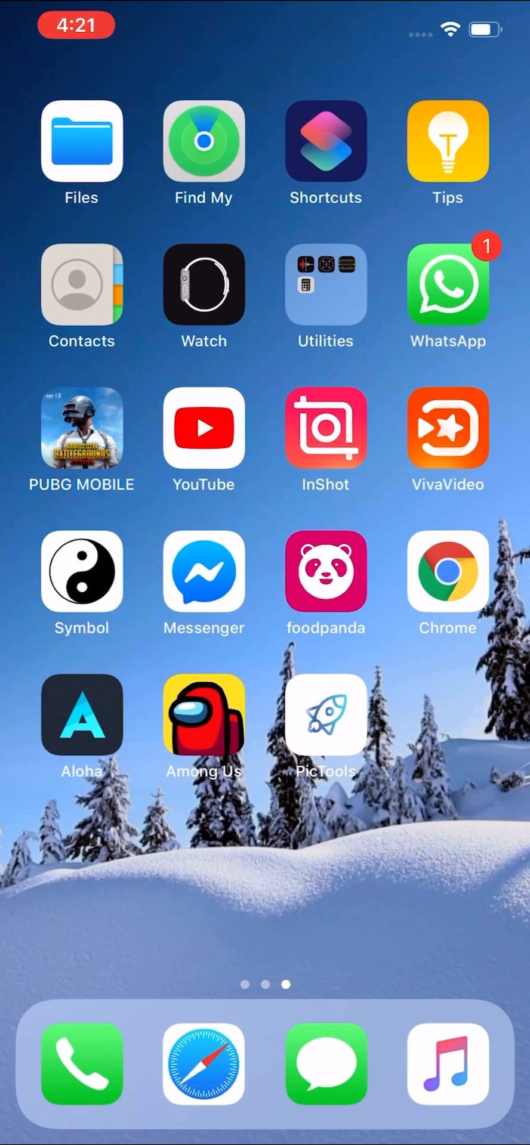
Search the App Store for 'Games' and scroll down through the results
scroll("right", 3)
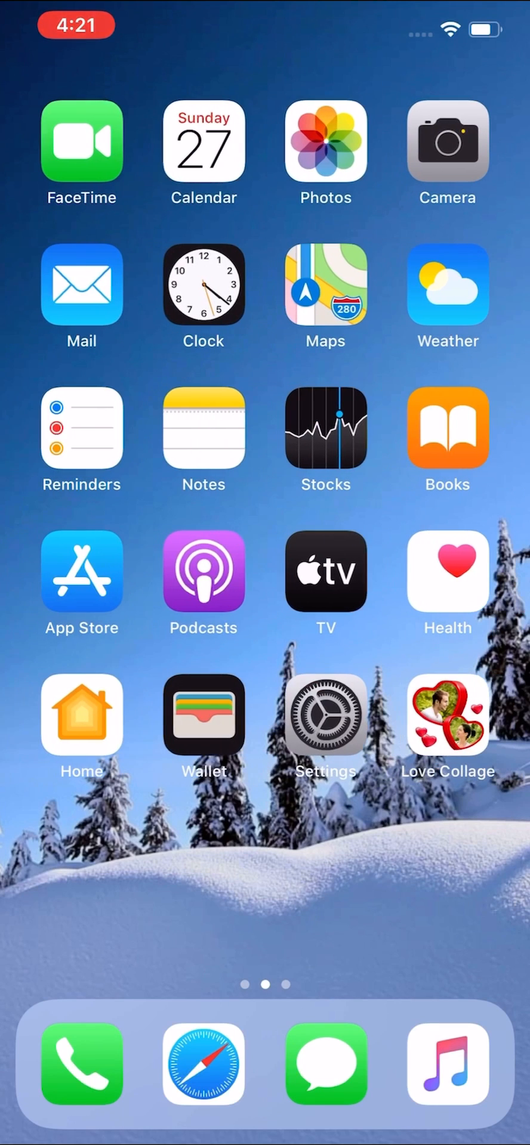
scroll("left", 3)
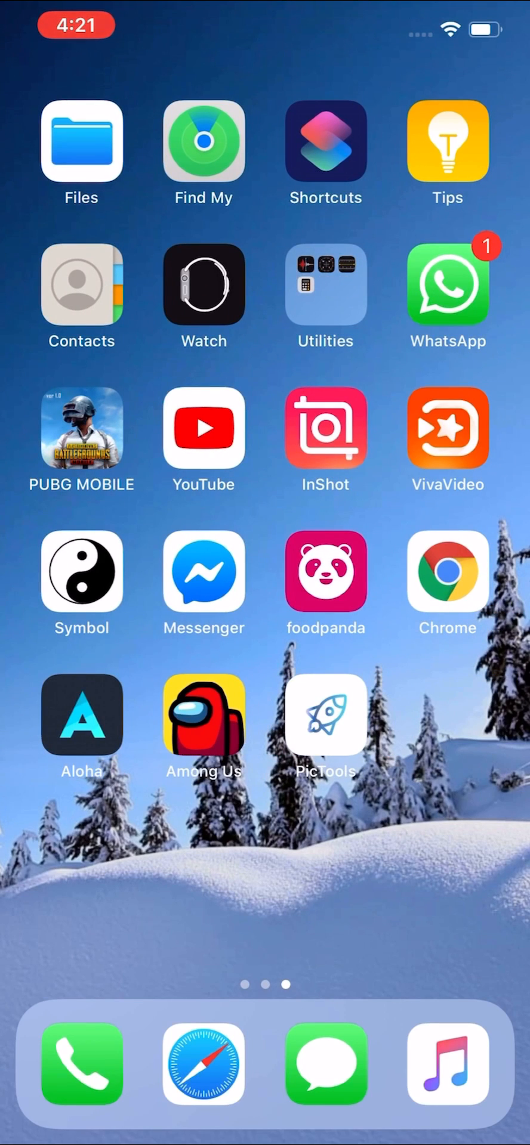
scroll("left", 3)
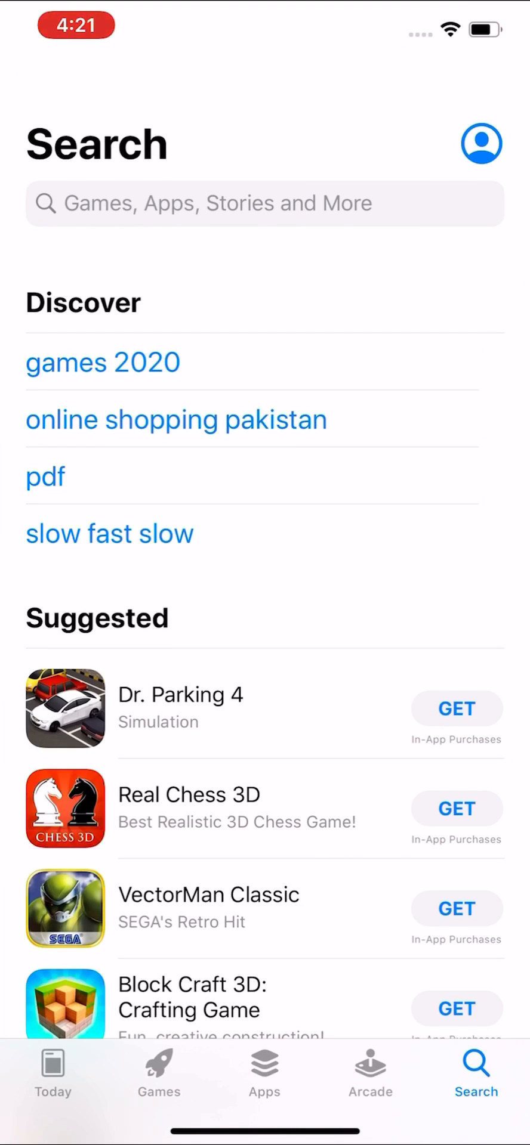
type("Games")
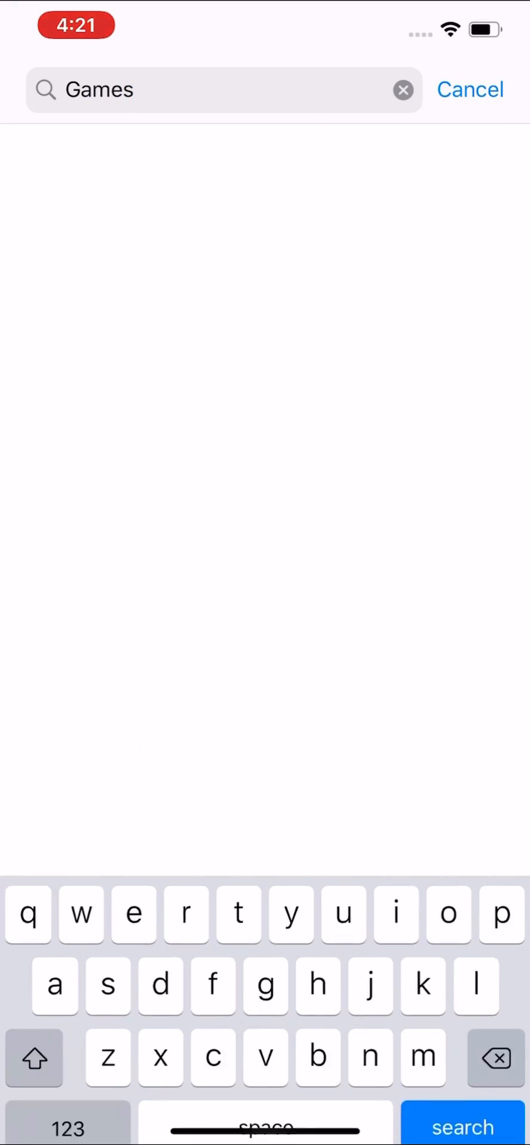
left_click(461, 1125)
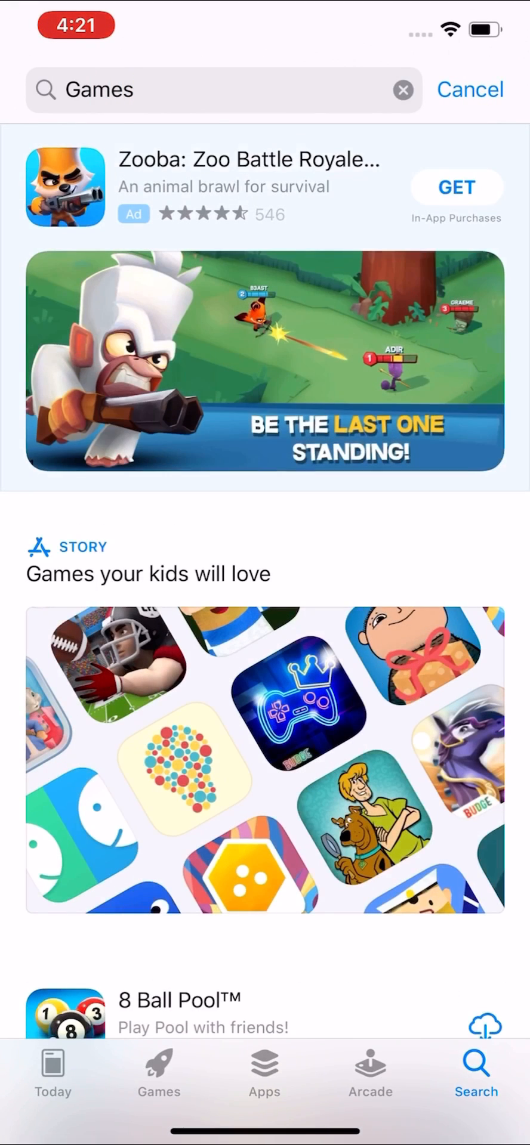
scroll("down", 3)
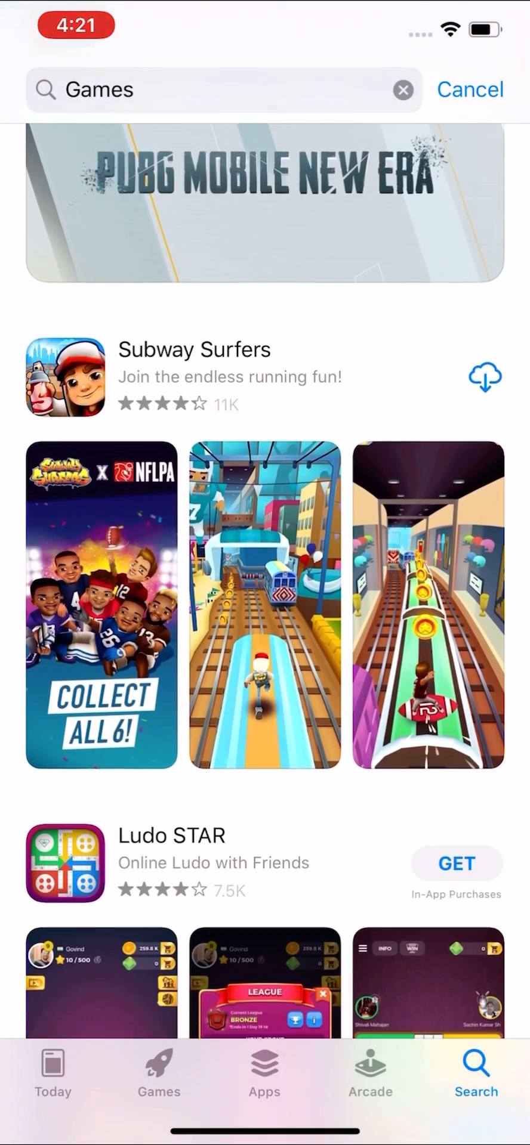
scroll("down", 3)
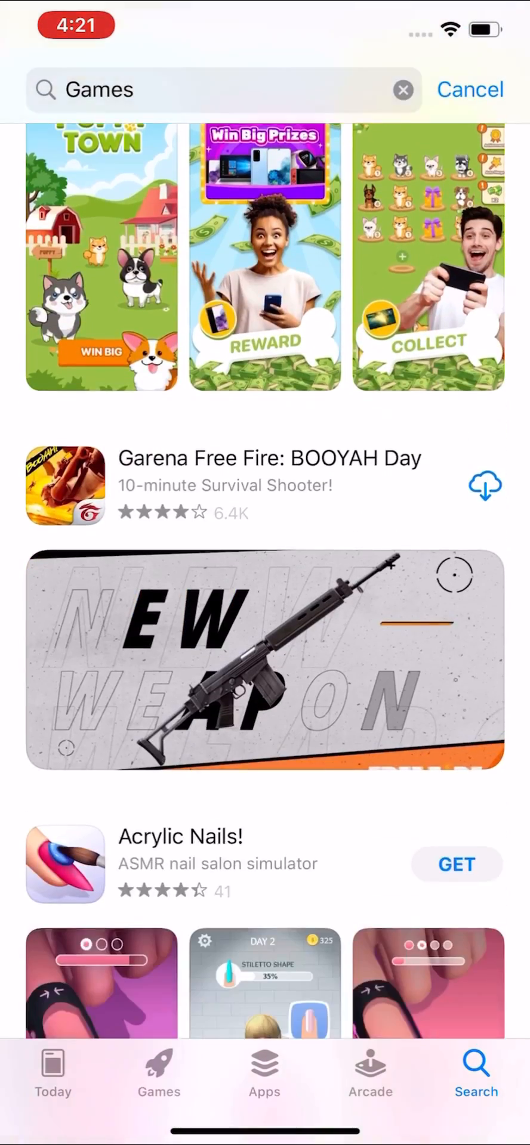
scroll("down", 3)
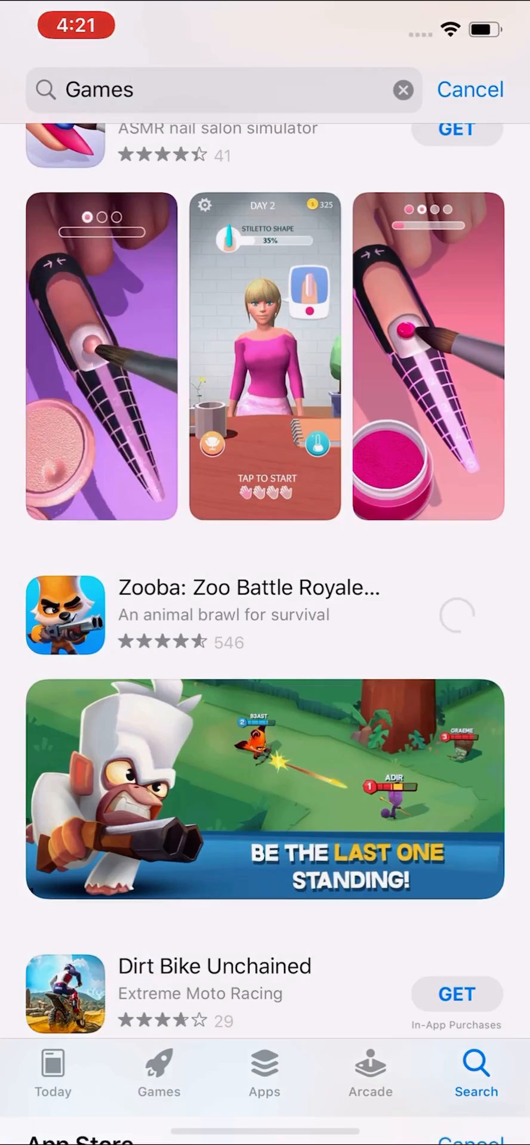
Get and confirm installing Zooba, then dismiss the Apple ID password prompt
left_click(457, 615)
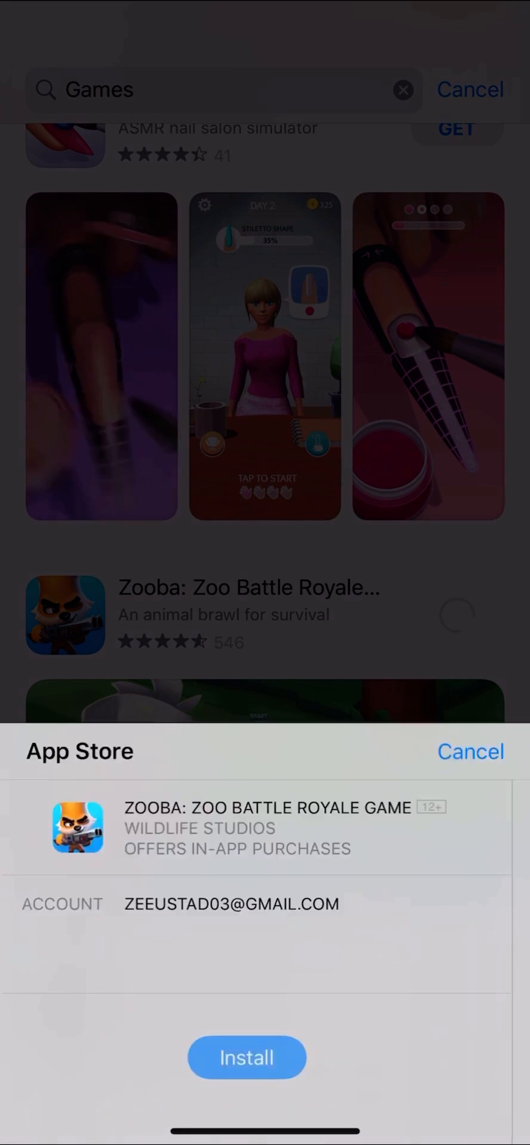
left_click(247, 1057)
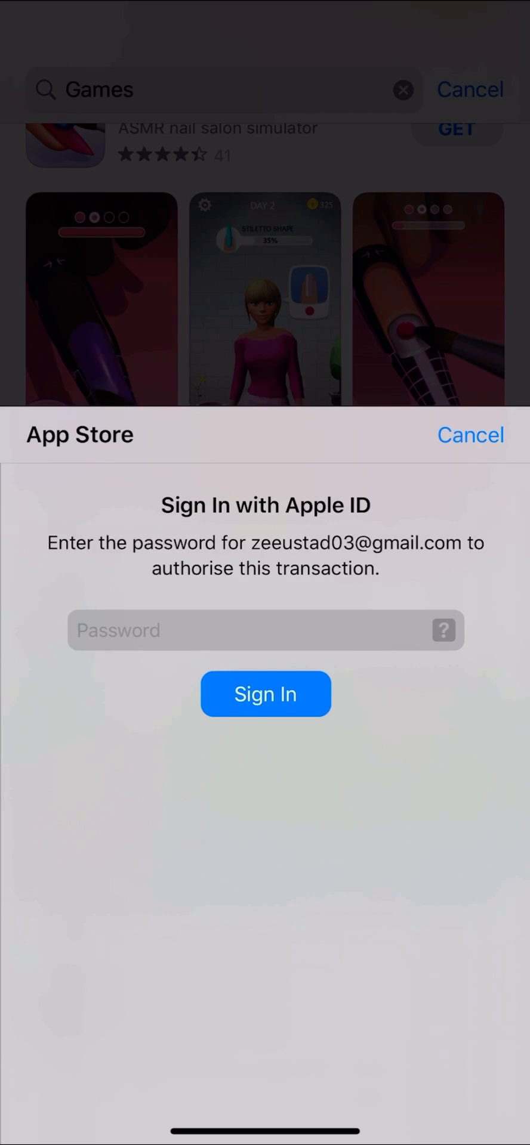
left_click(470, 435)
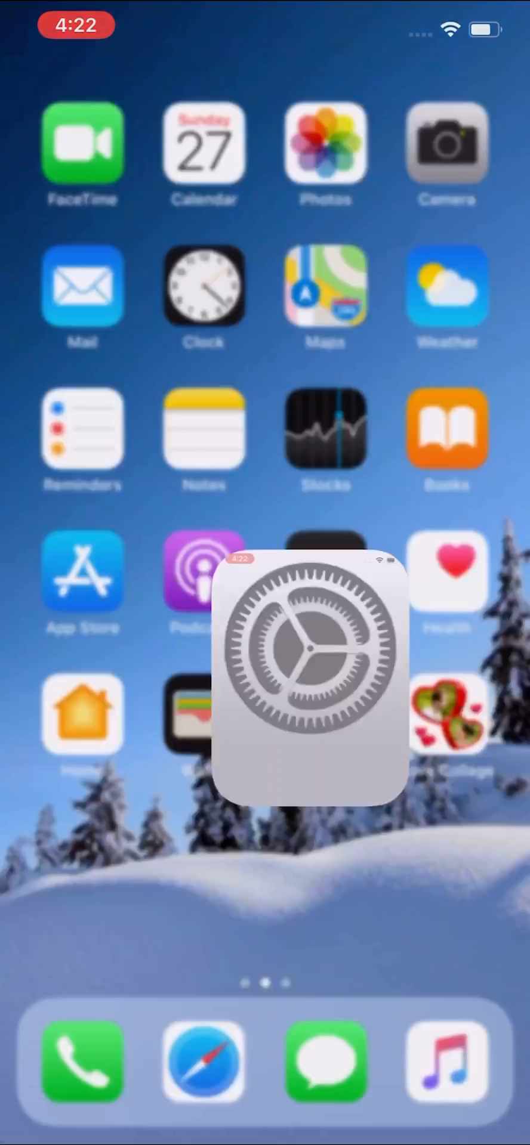
Turn off Require Password for free downloads under iTunes & App Store Password Settings
left_click(314, 672)
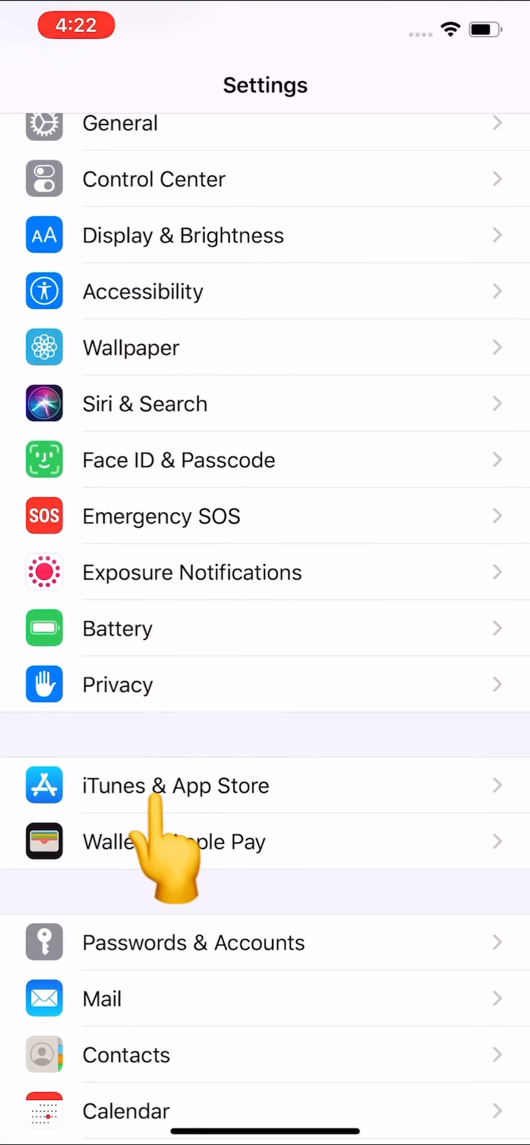
left_click(175, 787)
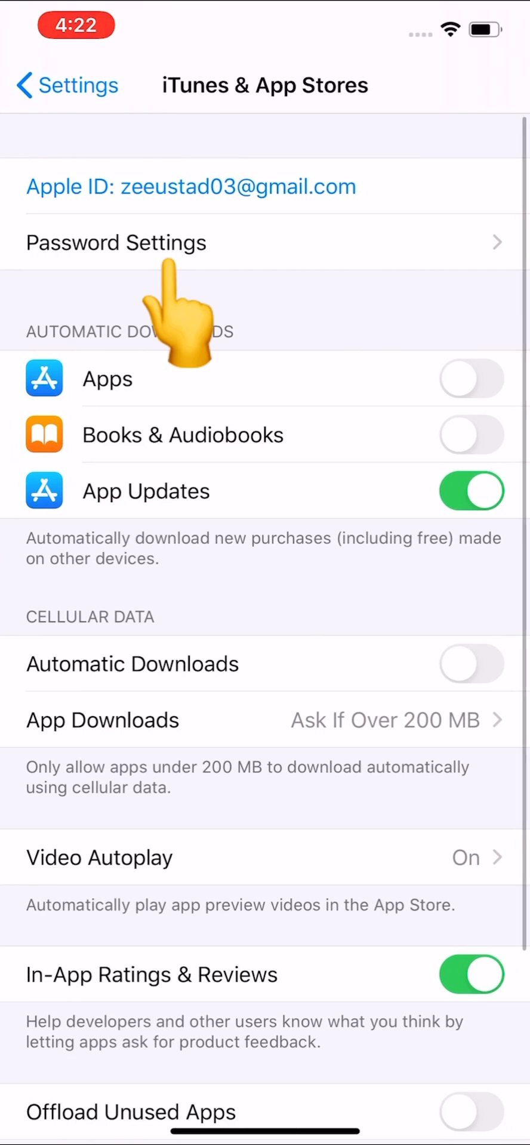
left_click(117, 243)
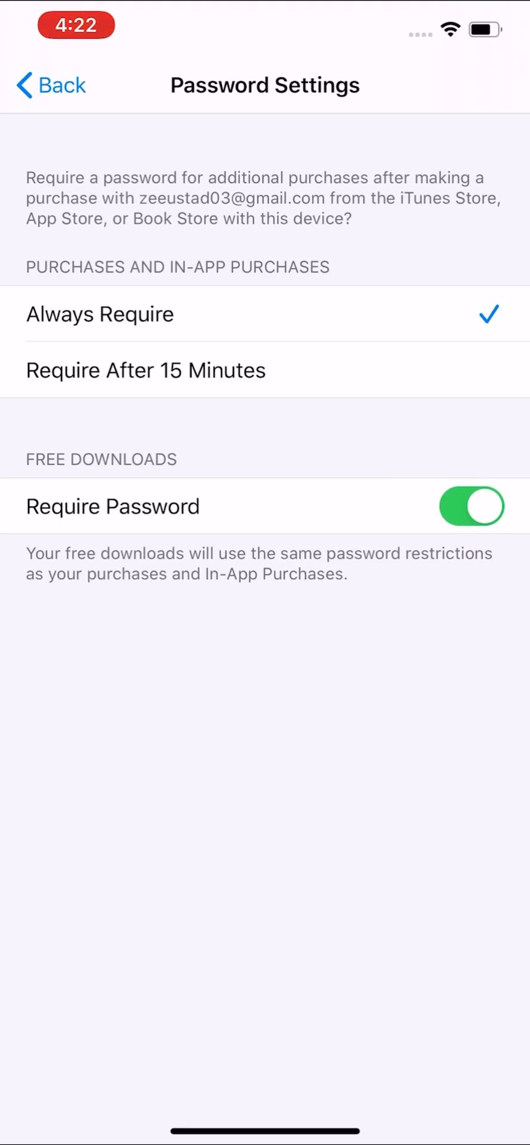
left_click(470, 507)
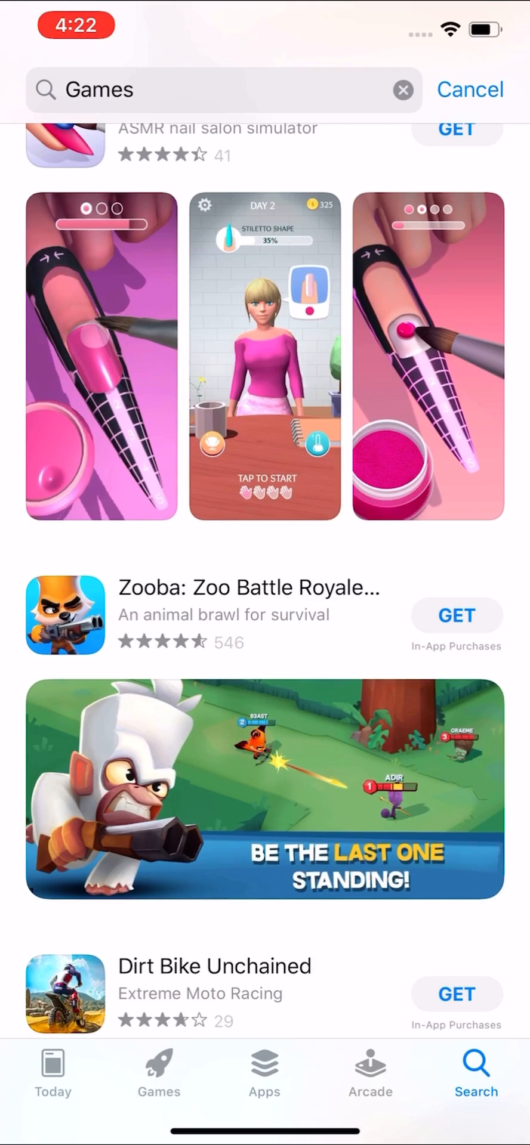
Scroll the Games results and get Dirt Bike Unchained, reaching its Install sheet
scroll("down", 3)
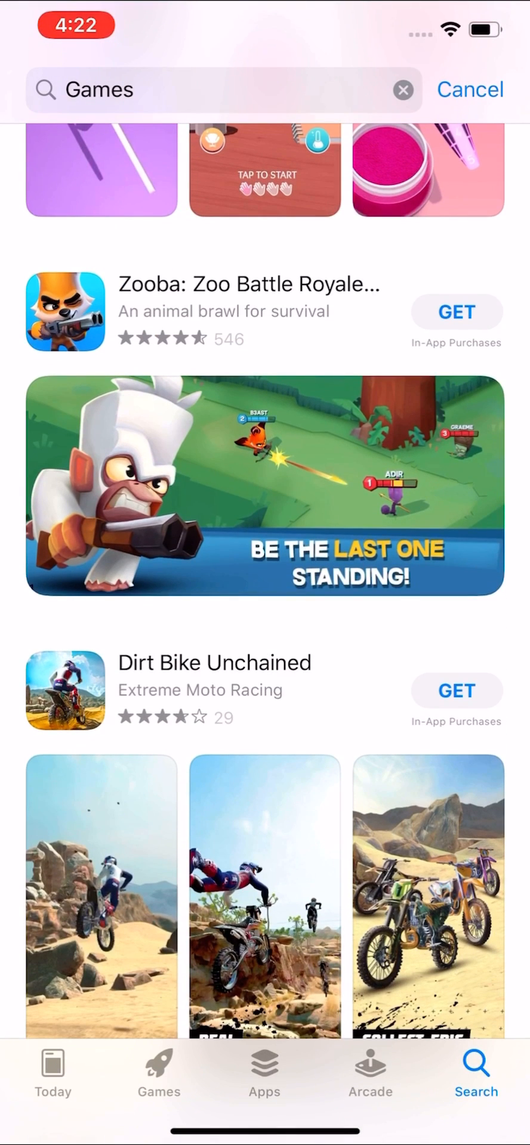
left_click(455, 689)
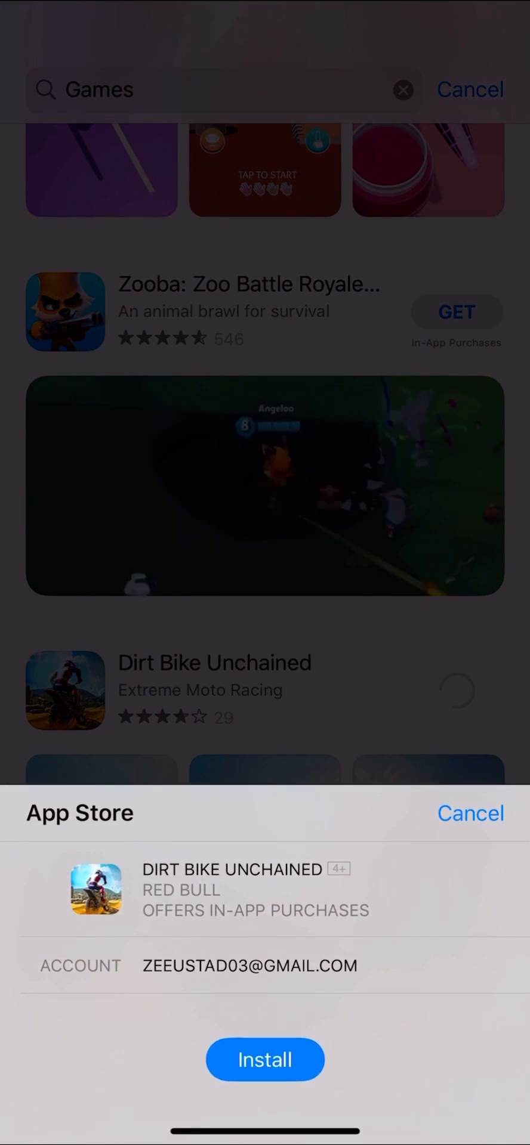